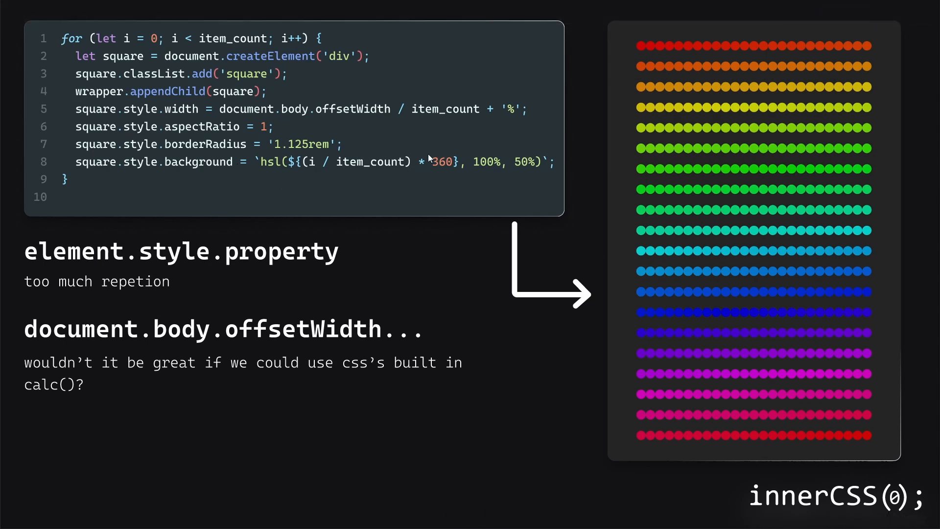
mouse_move(84, 288)
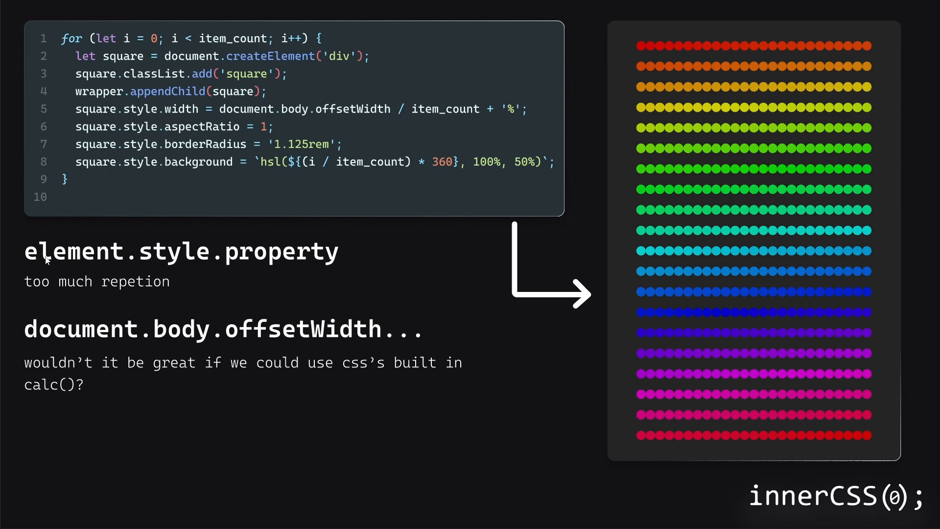
mouse_move(87, 298)
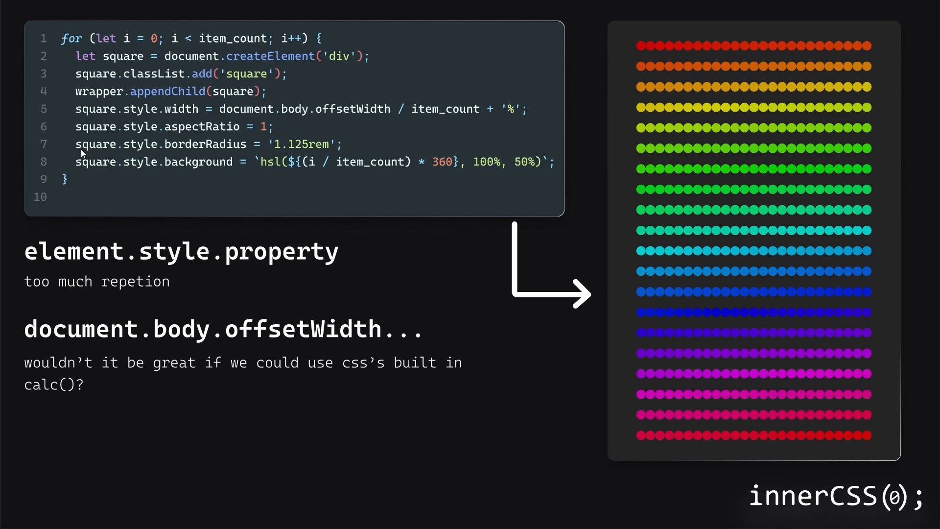
mouse_move(116, 318)
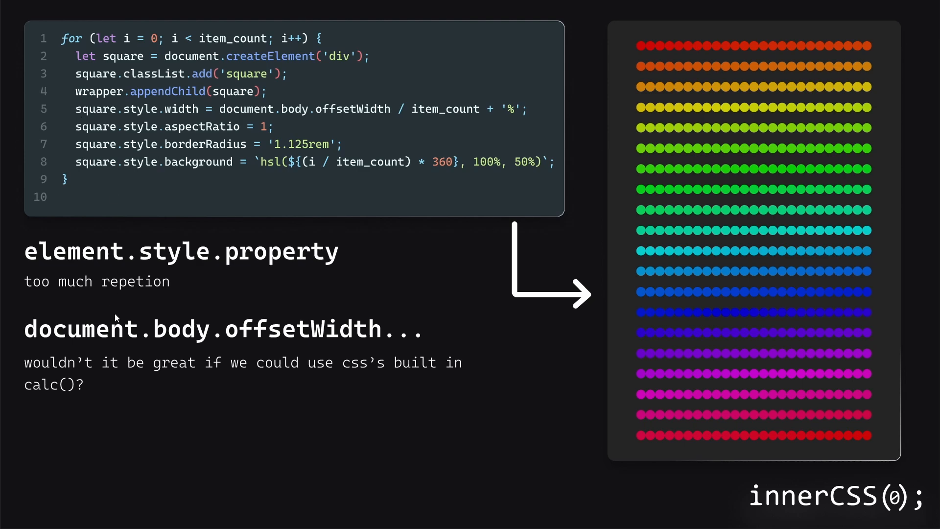
mouse_move(257, 340)
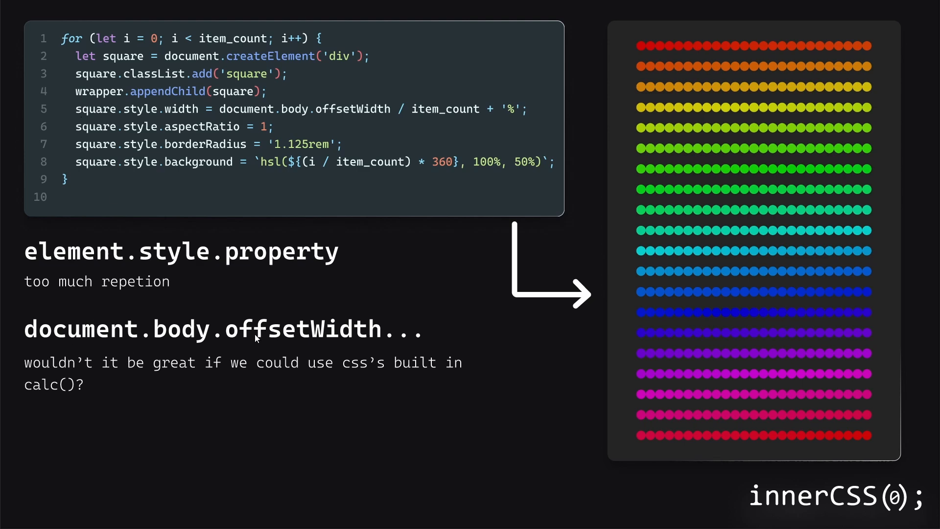
mouse_move(381, 113)
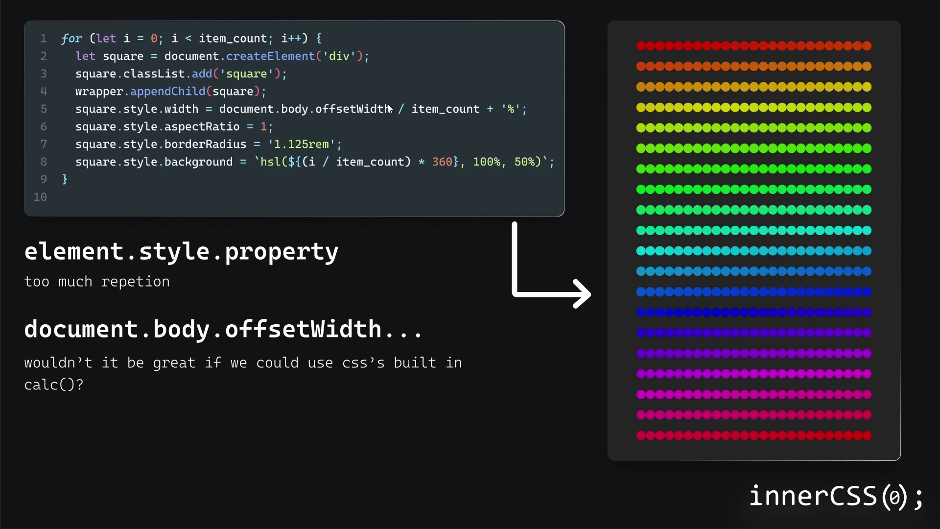
mouse_move(163, 392)
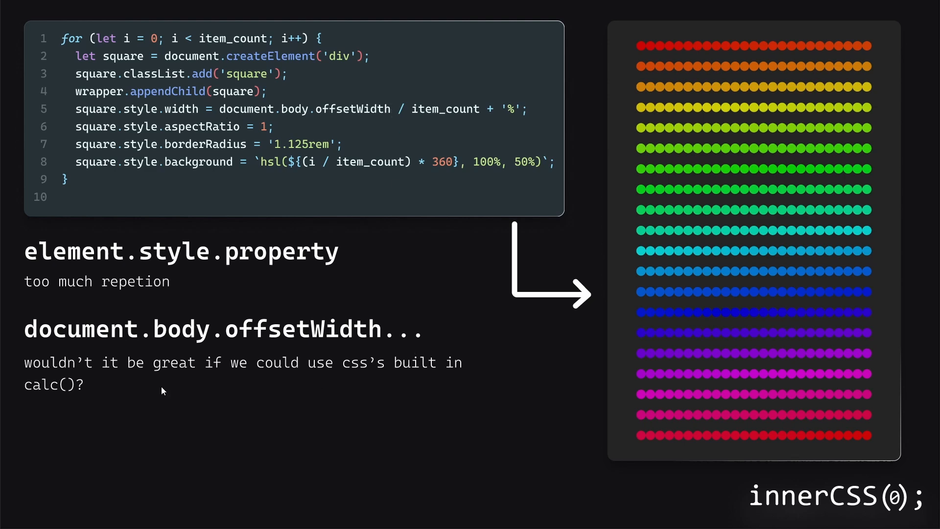
mouse_move(138, 395)
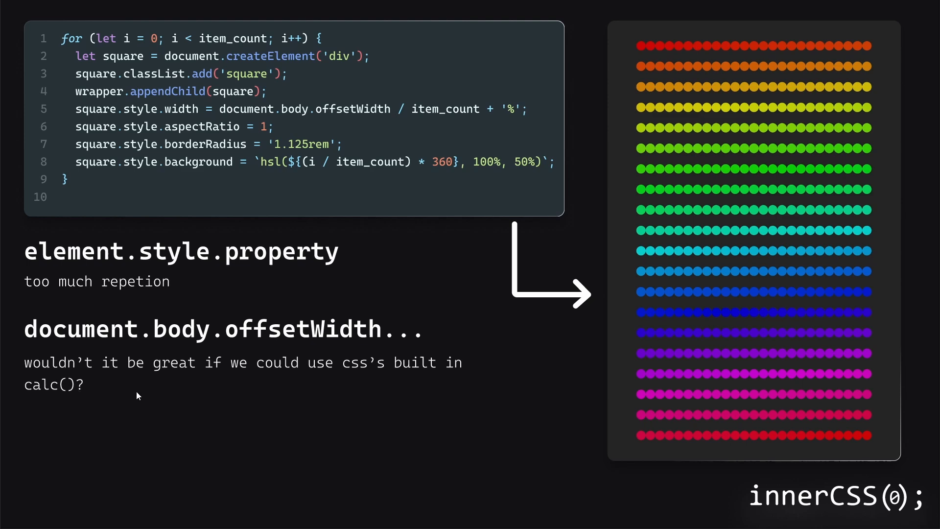
mouse_move(489, 351)
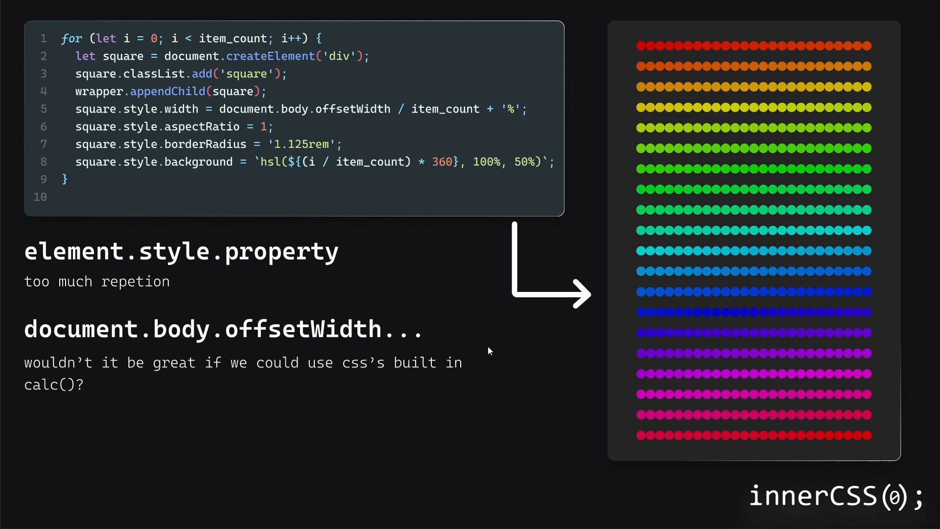
mouse_move(608, 109)
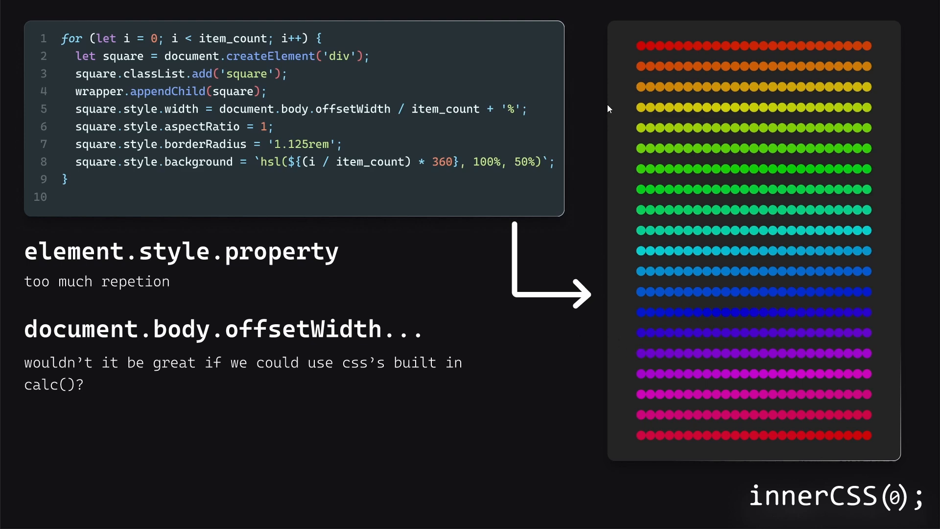
mouse_move(103, 212)
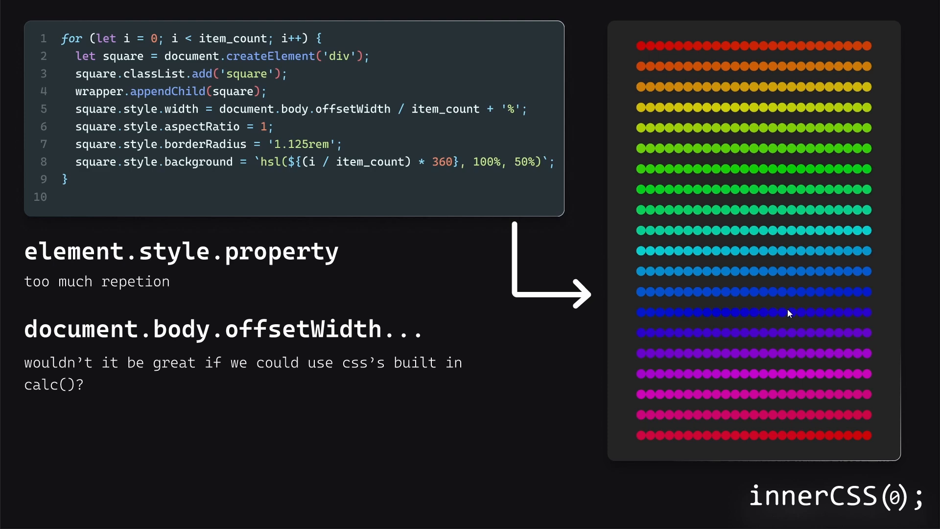
mouse_move(492, 259)
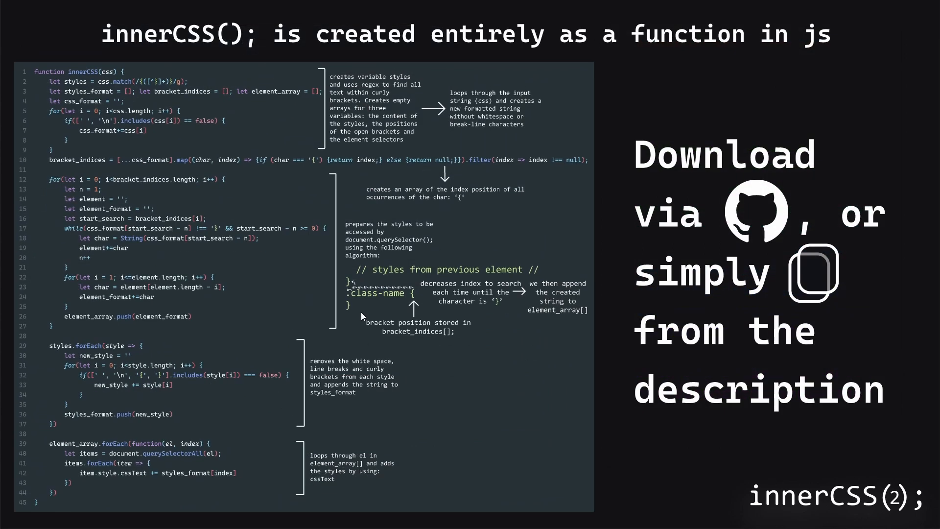
mouse_move(417, 133)
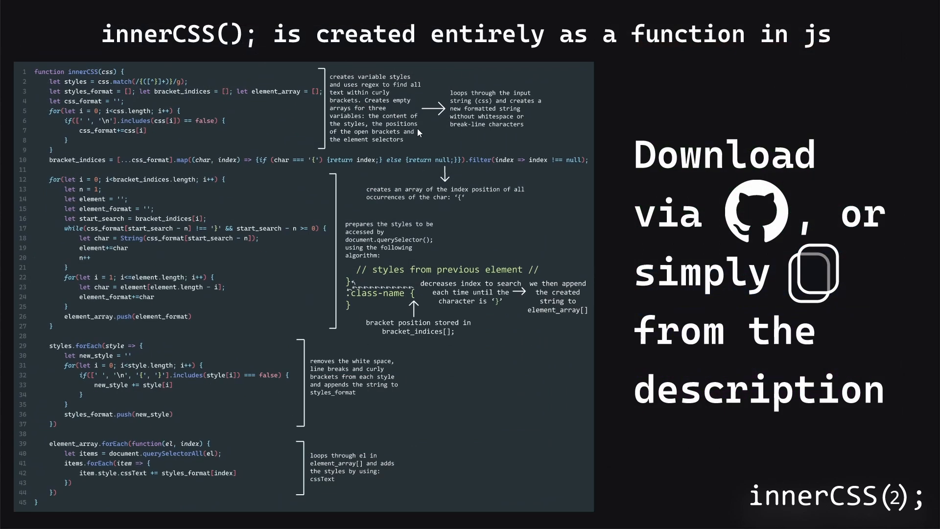
mouse_move(51, 81)
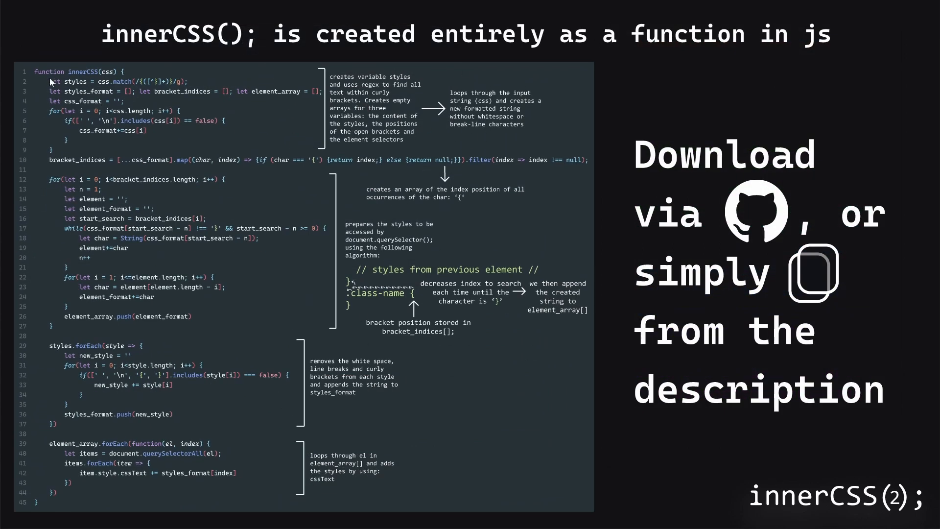
mouse_move(37, 511)
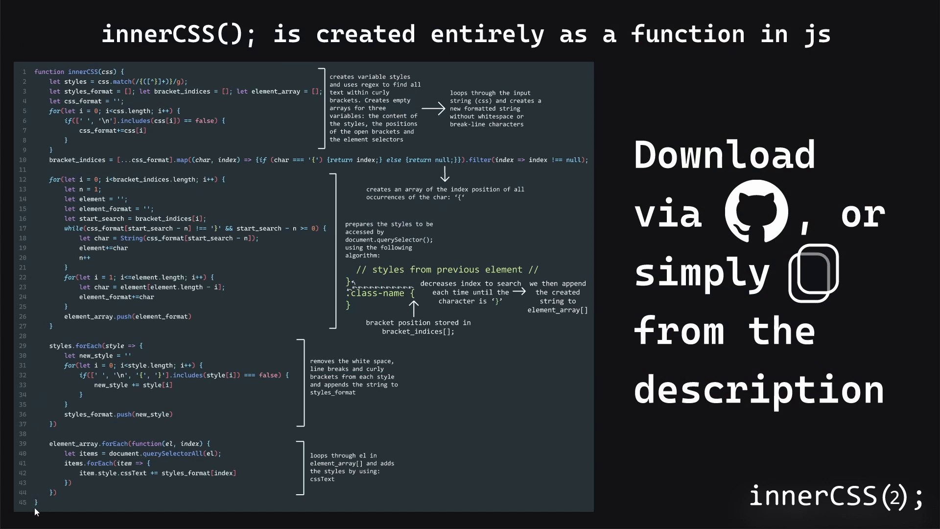
mouse_move(469, 168)
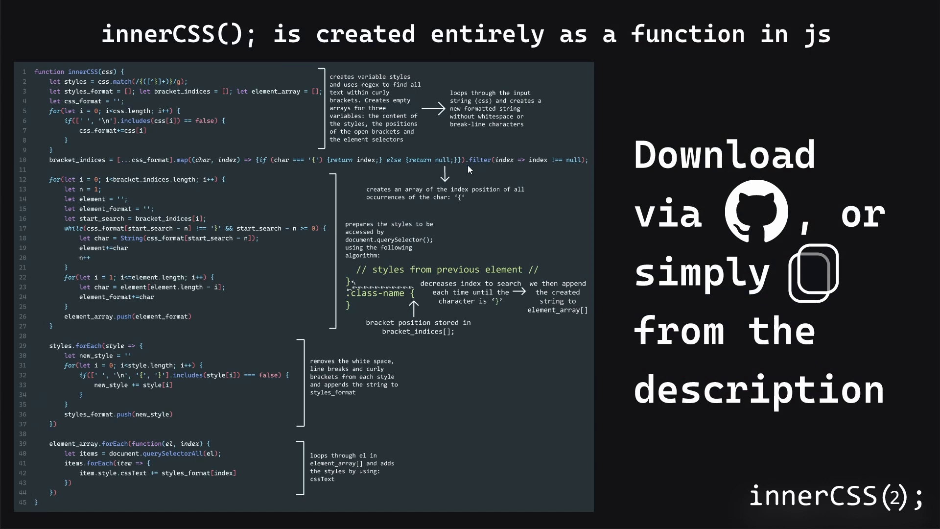
mouse_move(730, 157)
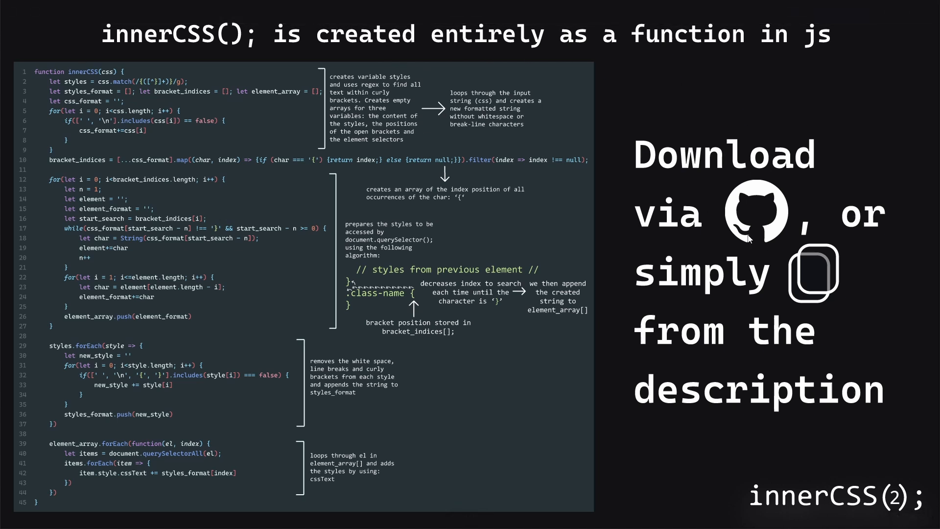
mouse_move(755, 237)
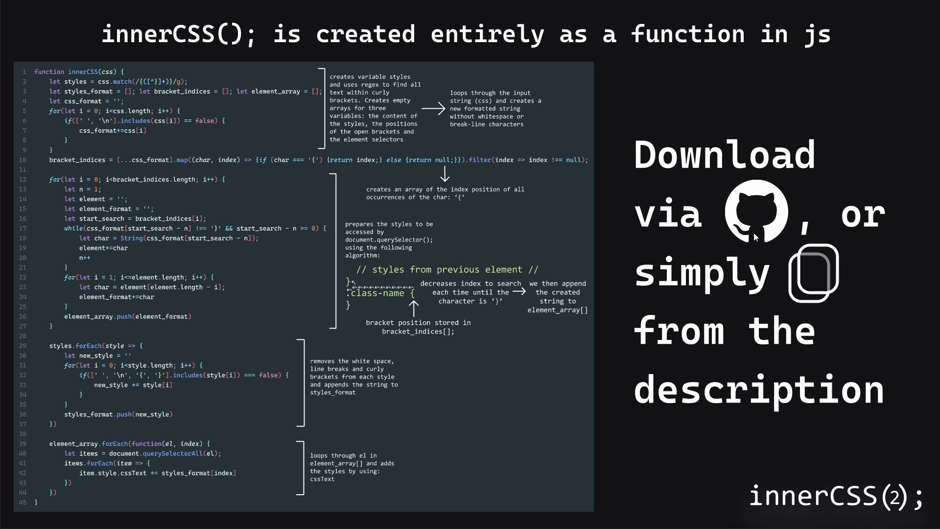
mouse_move(605, 194)
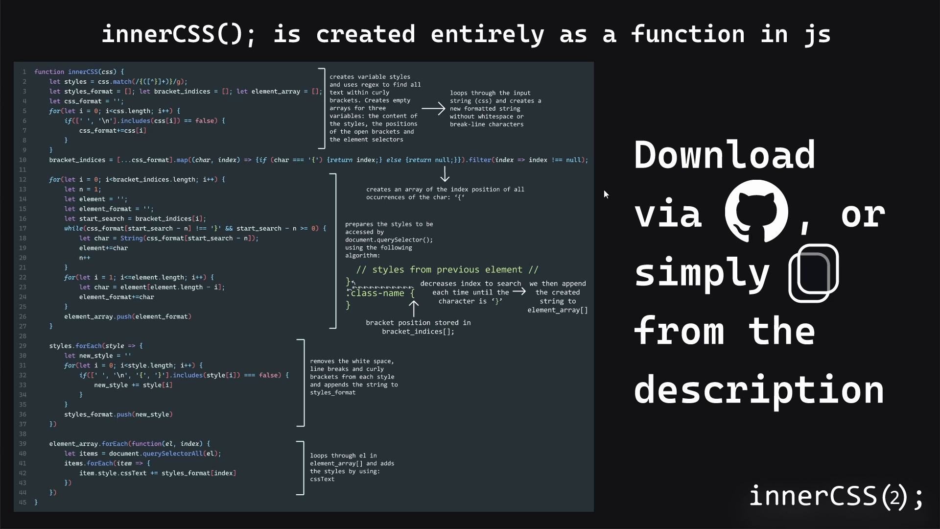
mouse_move(425, 151)
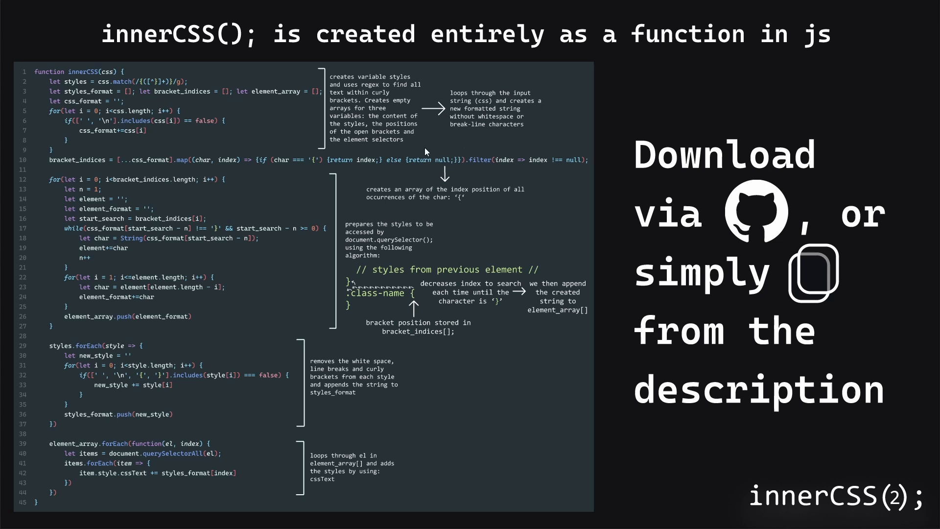
mouse_move(550, 157)
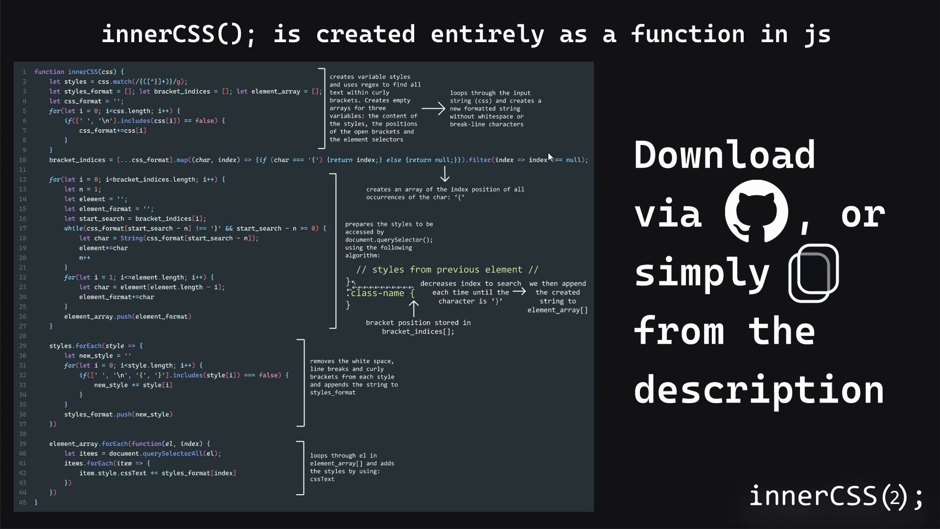
mouse_move(579, 200)
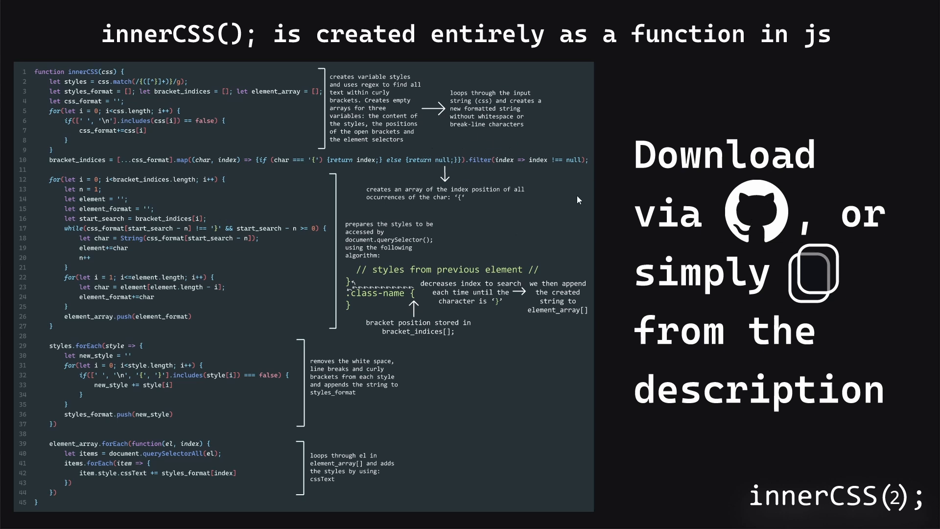